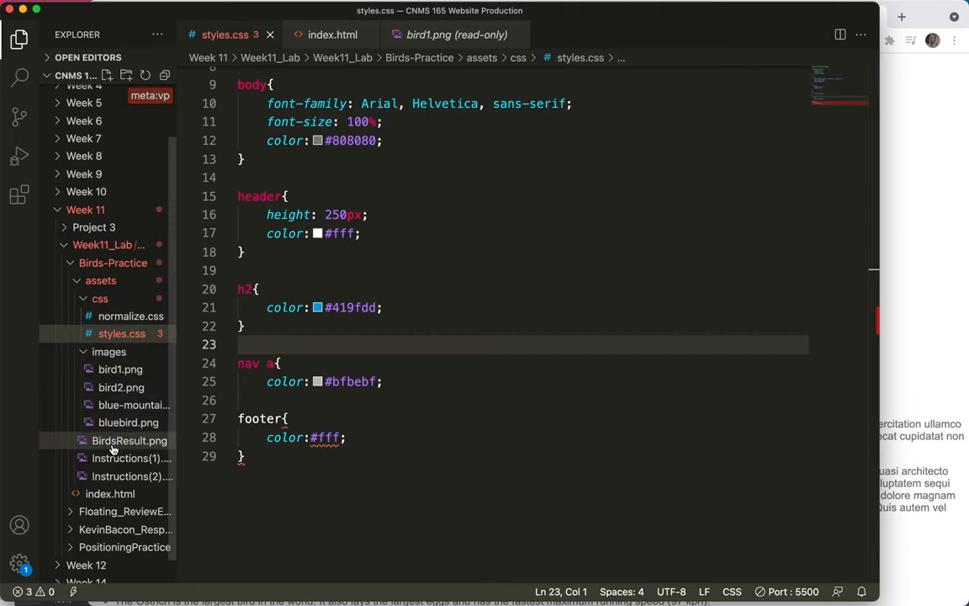
- View the BirdsResult.png mockup of the finished Birds in Flight page
{"action": "double_click", "coordinate": [128, 440]}
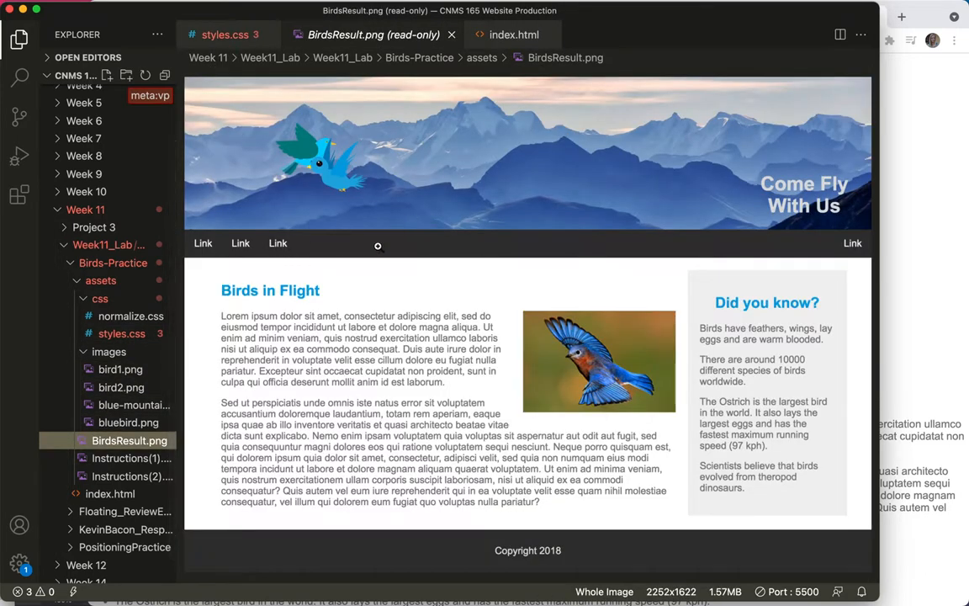
{"action": "mouse_move", "coordinate": [390, 247]}
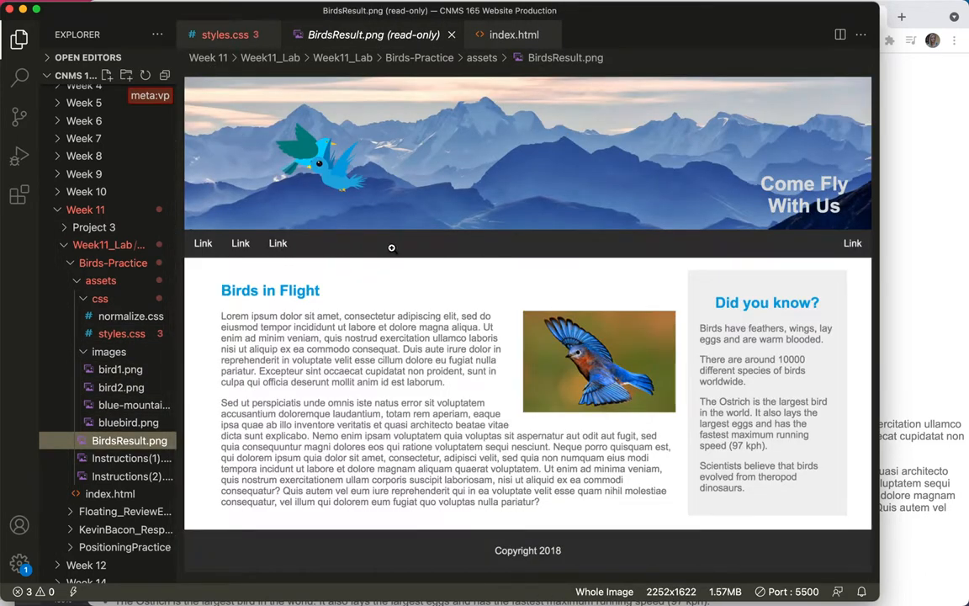
{"action": "mouse_move", "coordinate": [403, 252]}
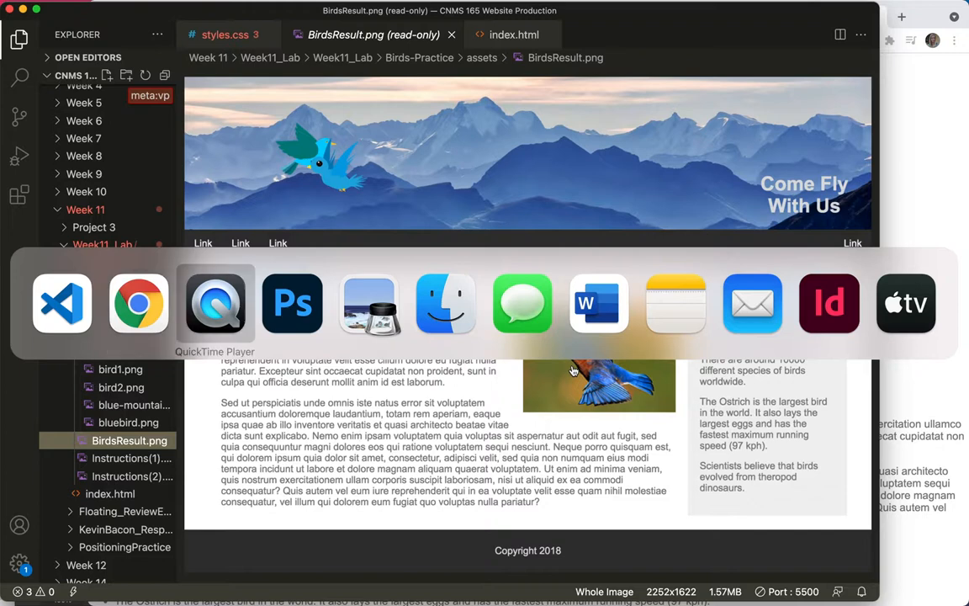
- Read the sampled navigation bar colour #333333 from the Foreground Color picker
{"action": "left_click", "coordinate": [293, 303]}
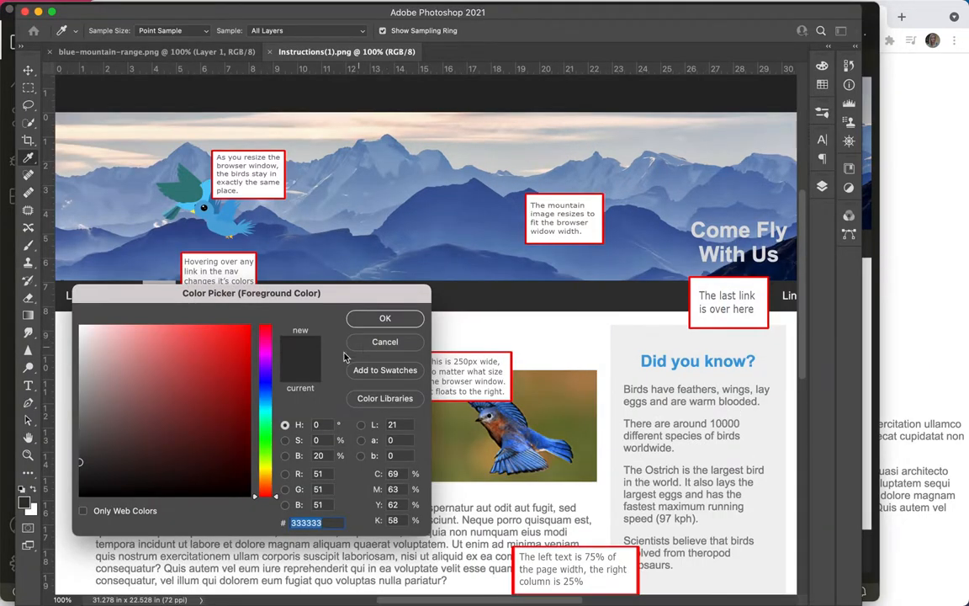
{"action": "left_click", "coordinate": [383, 318]}
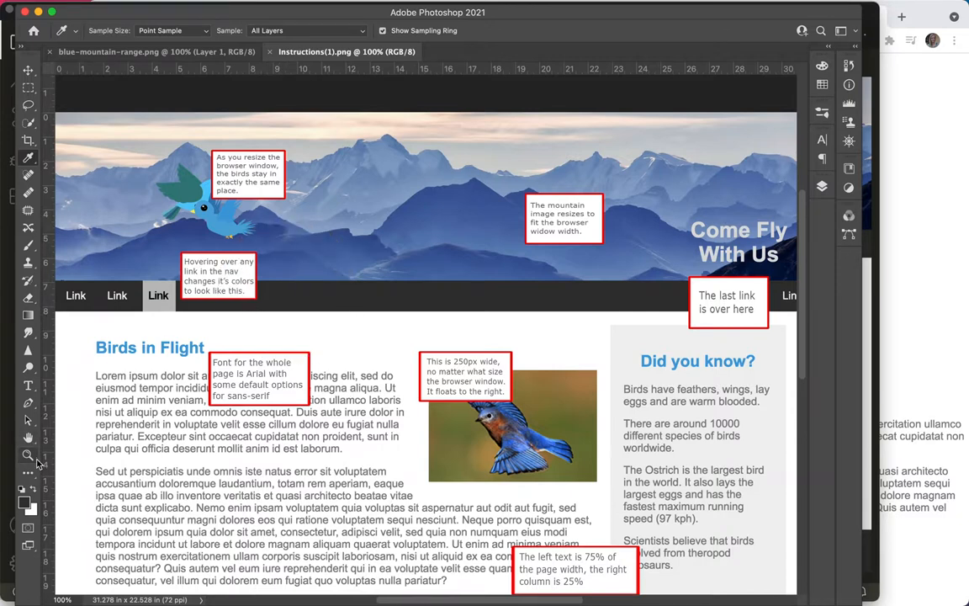
{"action": "left_click", "coordinate": [24, 491]}
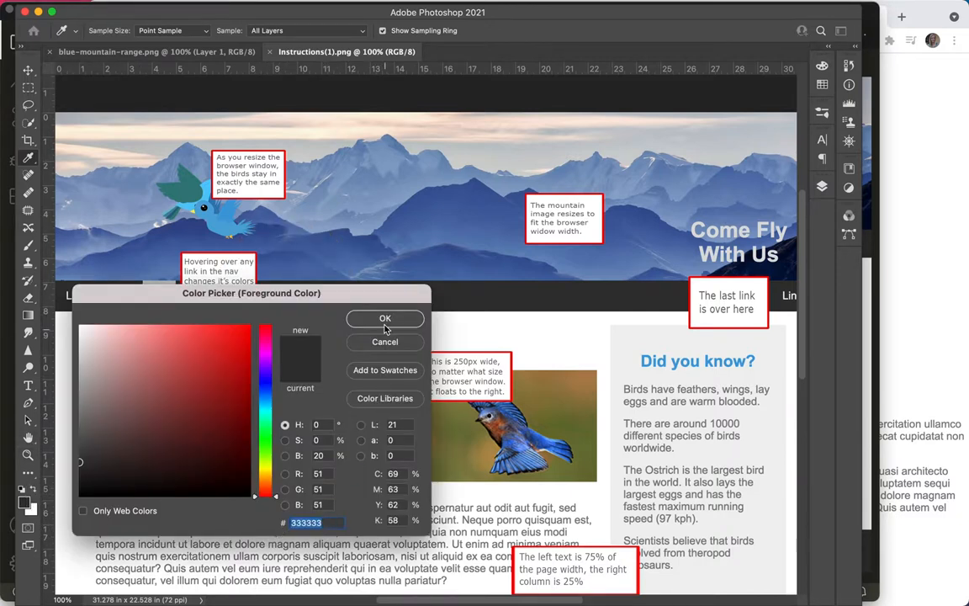
{"action": "left_click", "coordinate": [383, 320]}
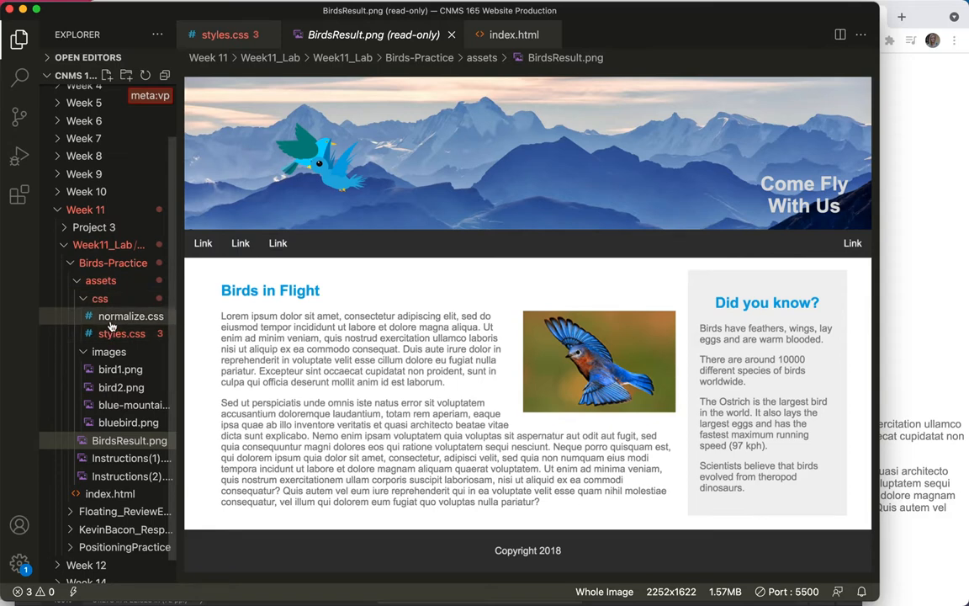
- Add a nav rule with background-color: #333333 to styles.css
{"action": "left_click", "coordinate": [99, 306]}
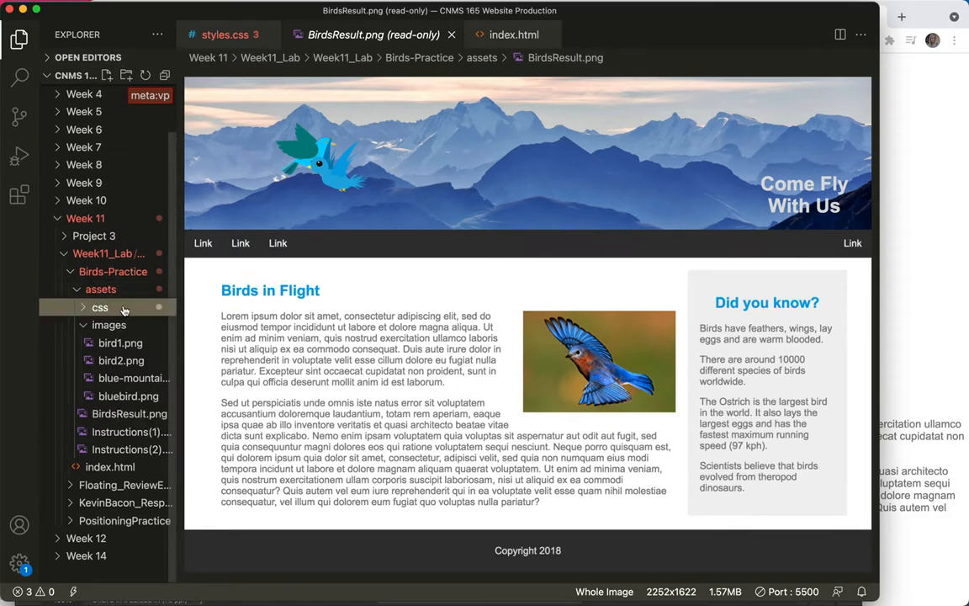
{"action": "left_click", "coordinate": [99, 306]}
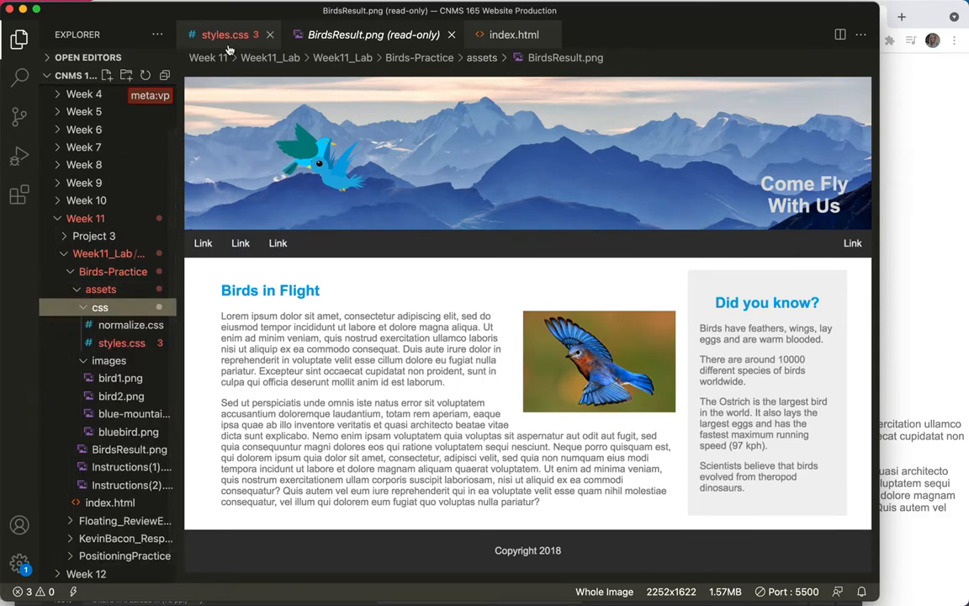
{"action": "left_click", "coordinate": [224, 33]}
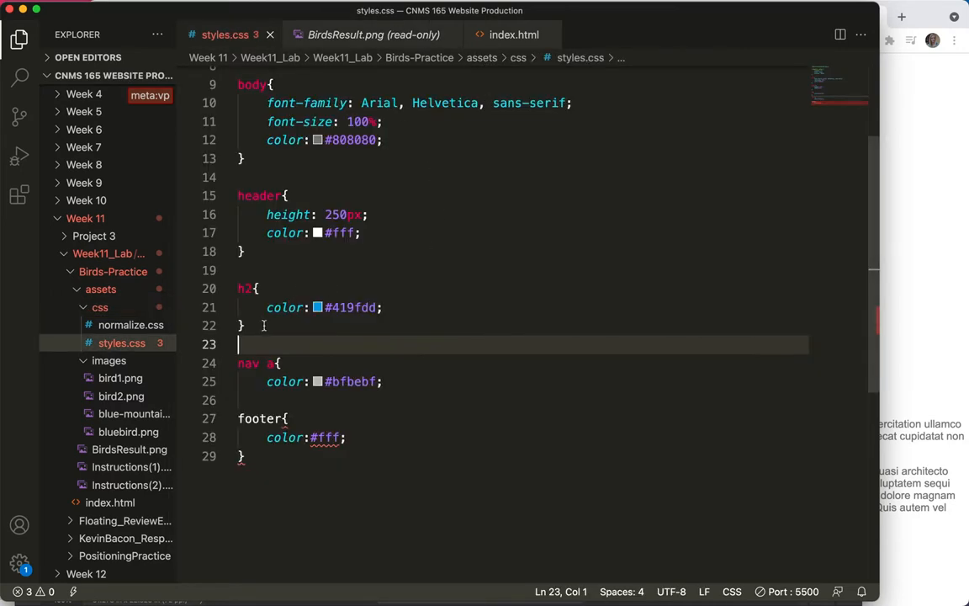
{"action": "type", "text": "nav"}
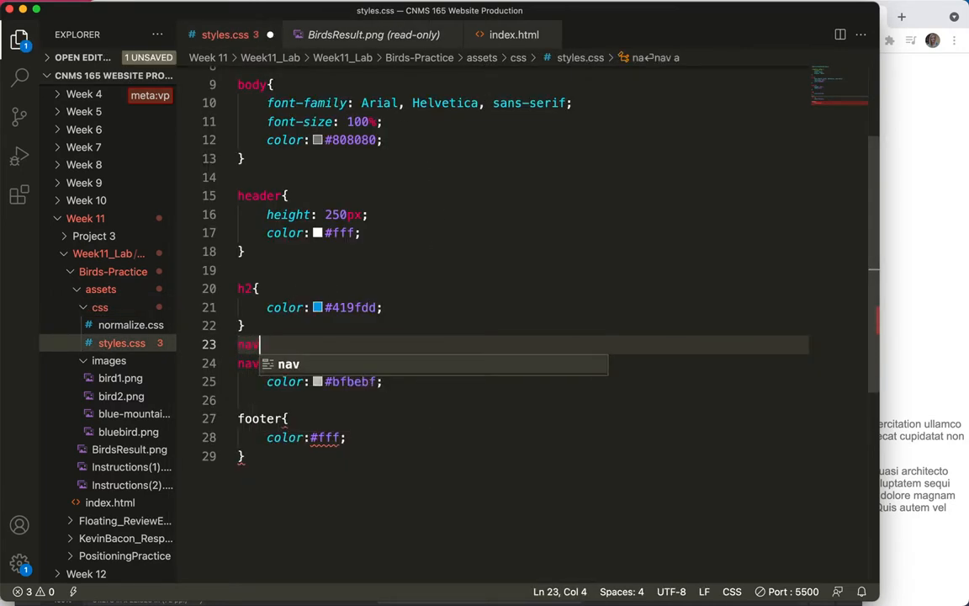
{"action": "type", "text": "{b"}
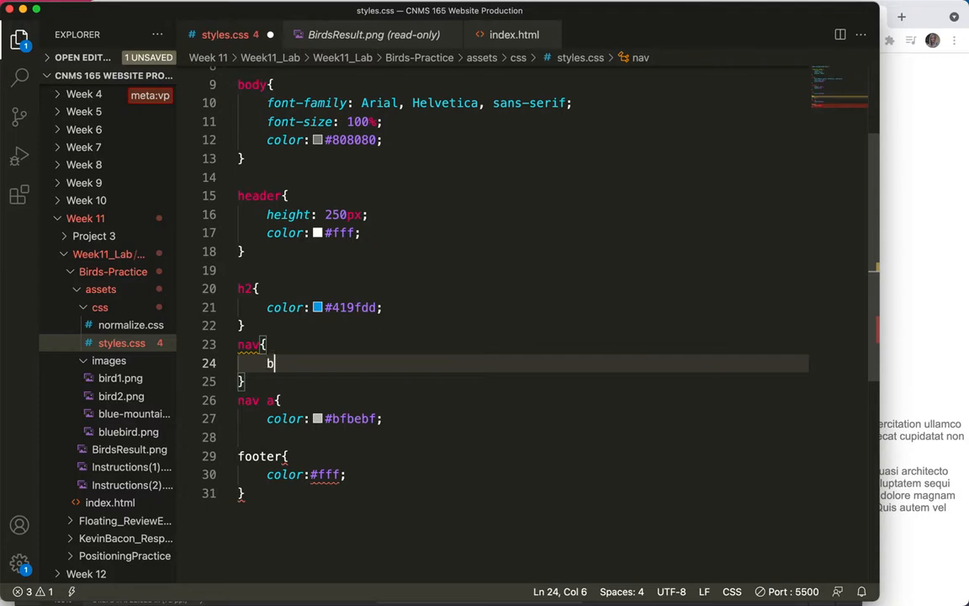
{"action": "type", "text": "ackground-color: ;"}
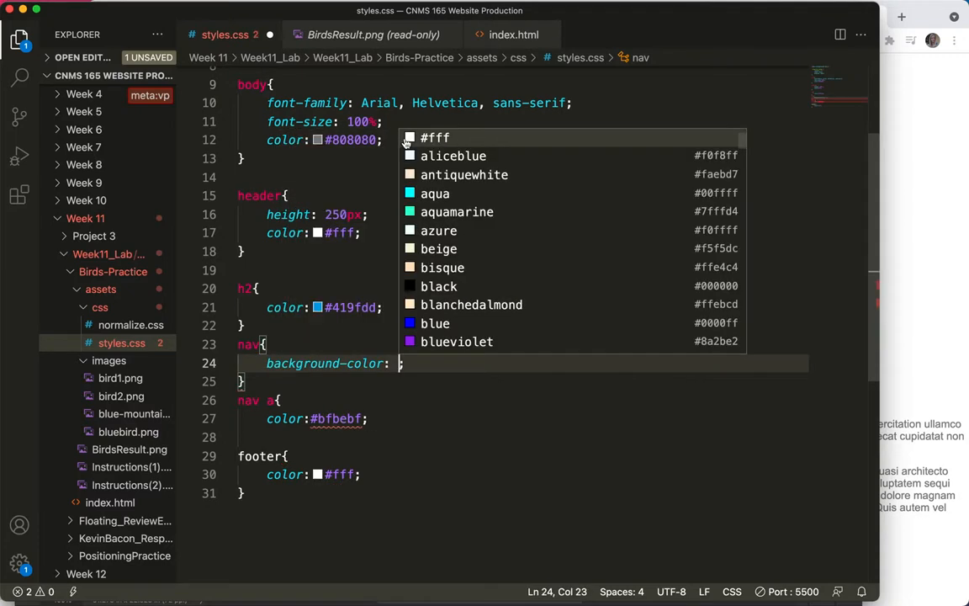
{"action": "type", "text": "#333"}
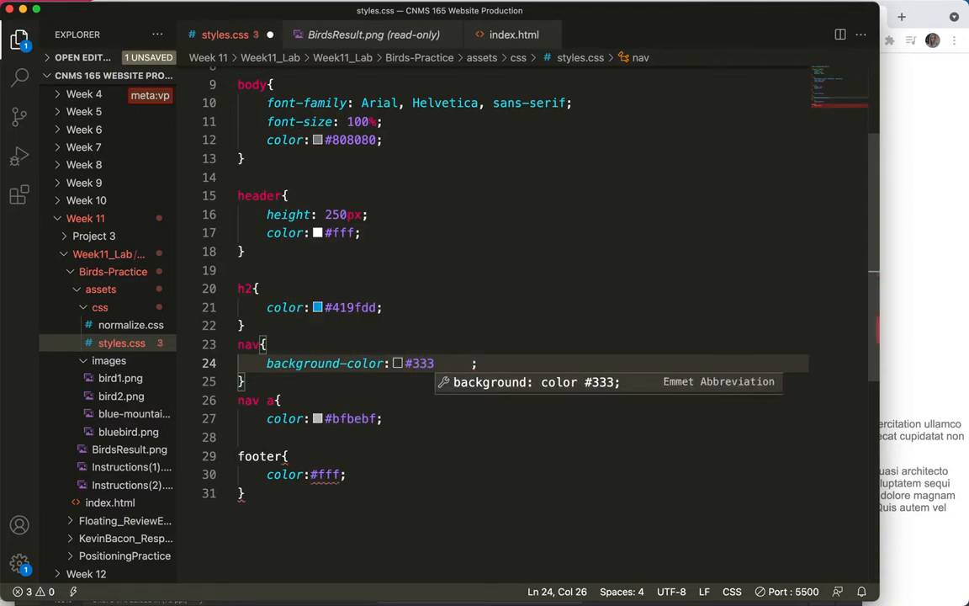
{"action": "type", "text": "333"}
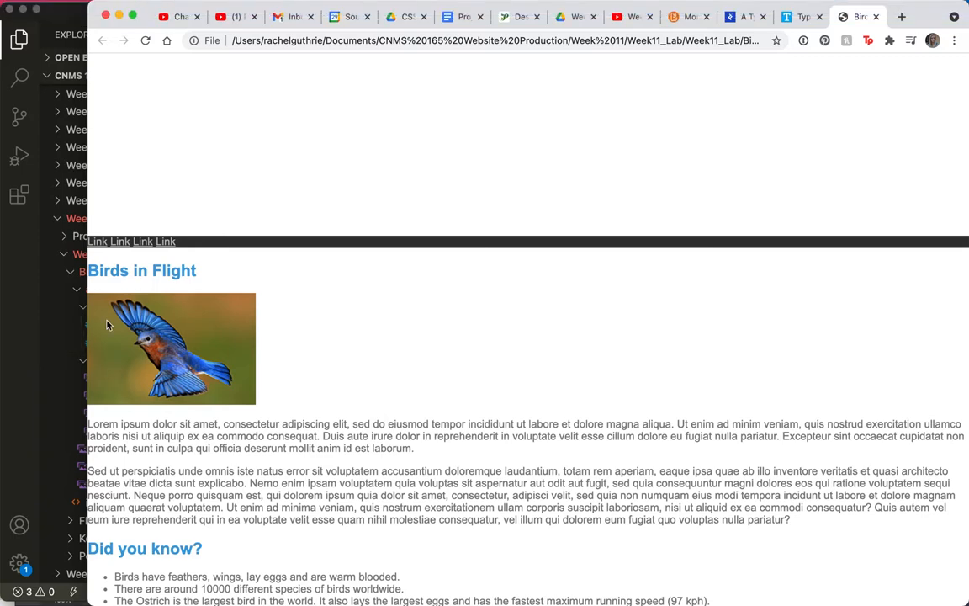
- Bring up the annotated Instructions(1).png reference
{"action": "left_click", "coordinate": [131, 324]}
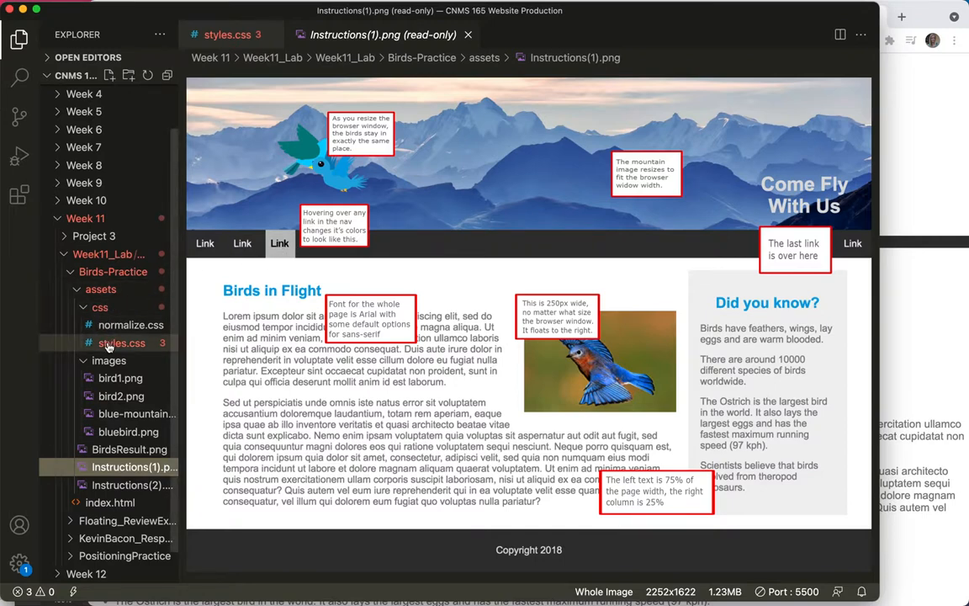
- Return to the styles.css stylesheet
{"action": "left_click", "coordinate": [228, 34]}
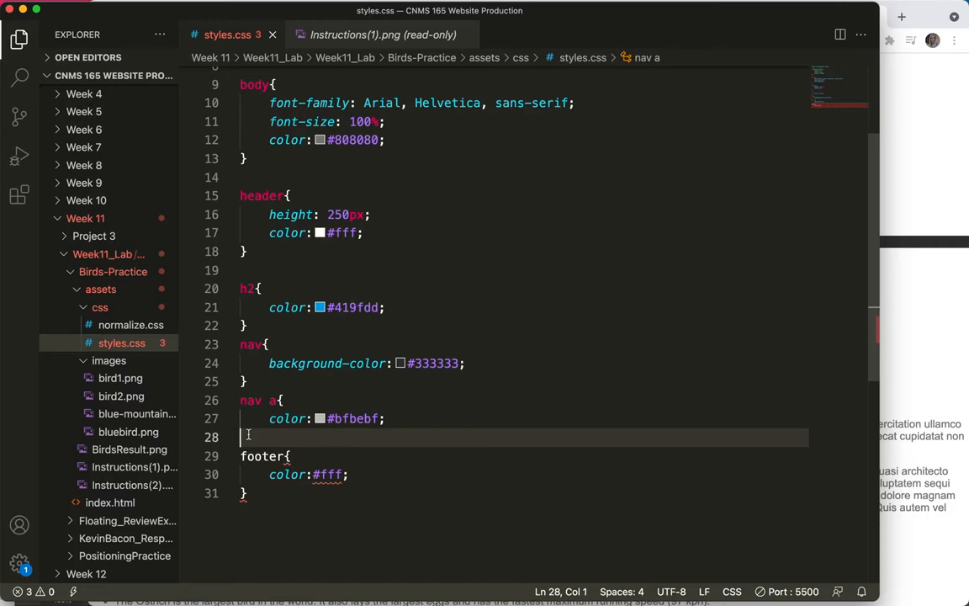
- Start a nav a:hover rule with background-color: #bfbebf
{"action": "type", "text": "}"}
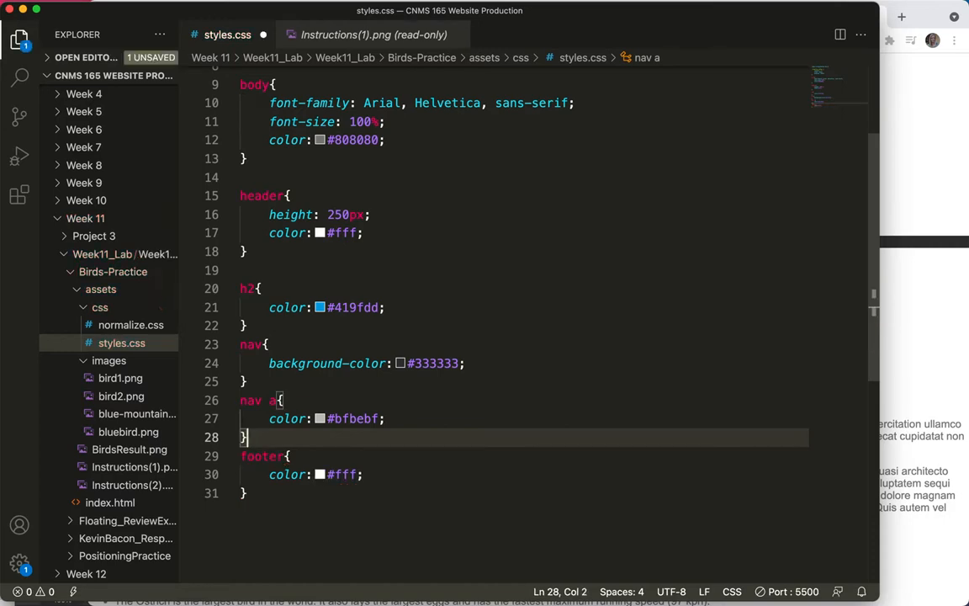
{"action": "type", "text": "nav a"}
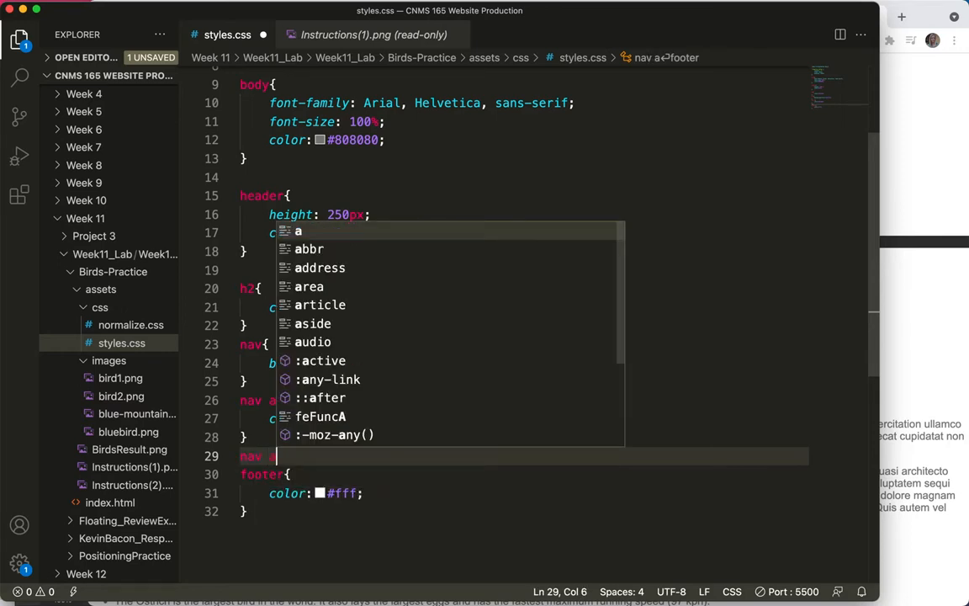
{"action": "type", "text": ":hi"}
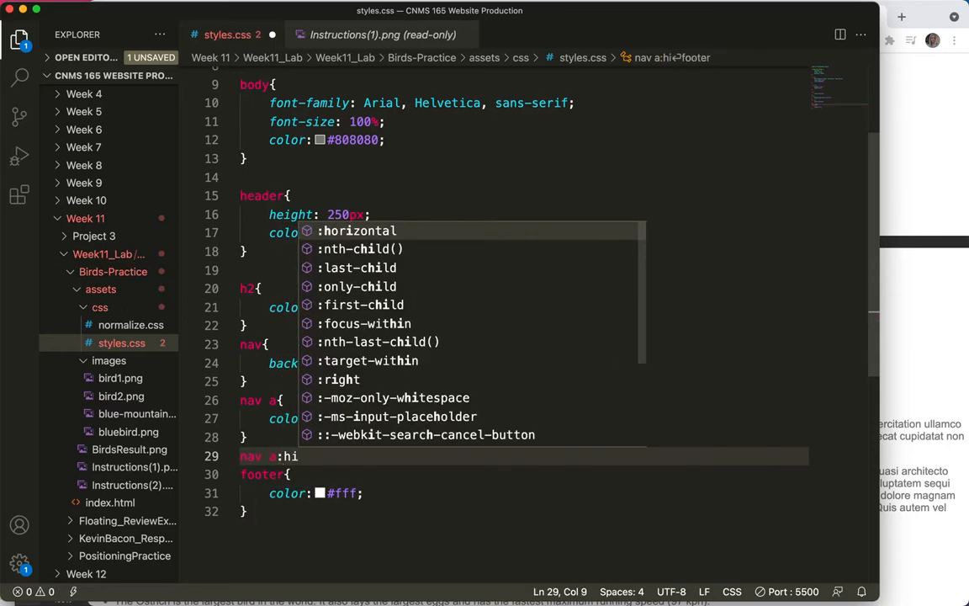
{"action": "type", "text": "over"}
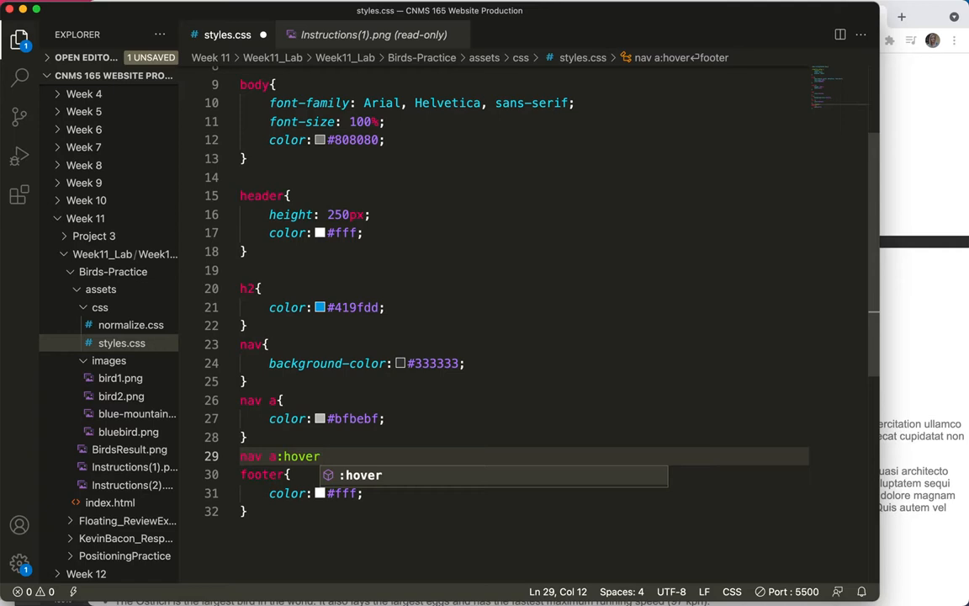
{"action": "key", "text": "Enter"}
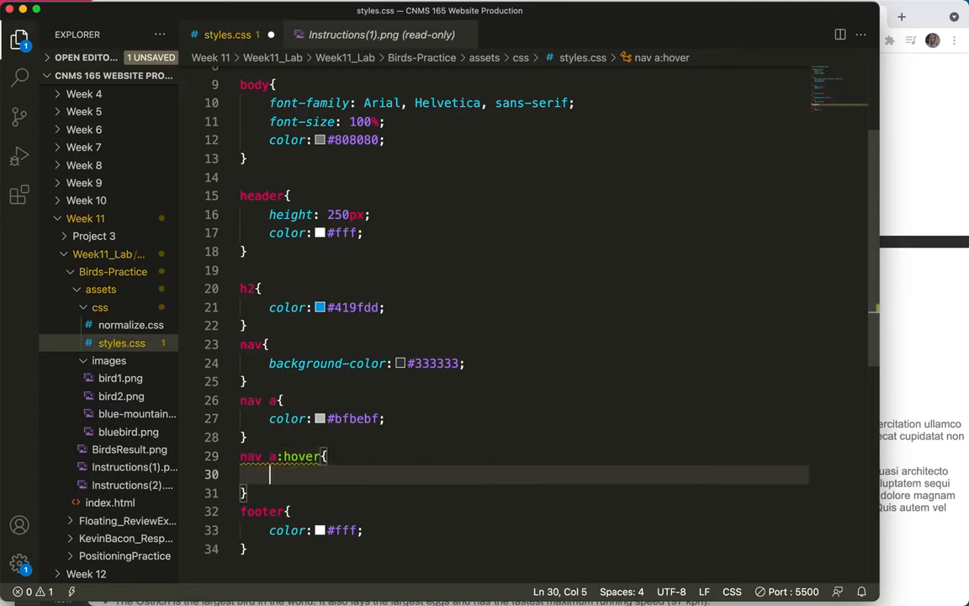
{"action": "type", "text": "background-color: ;"}
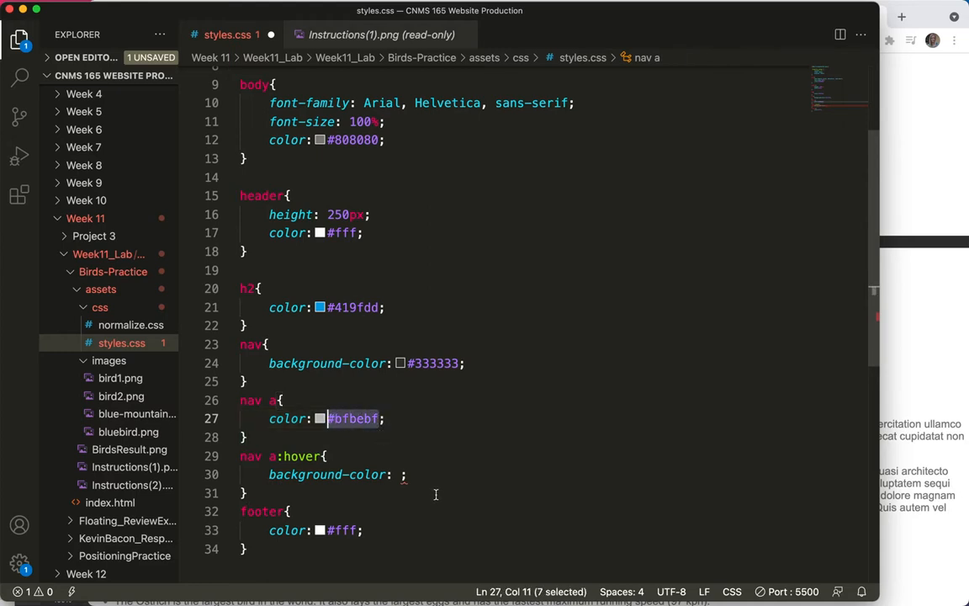
{"action": "type", "text": "#bfbebf"}
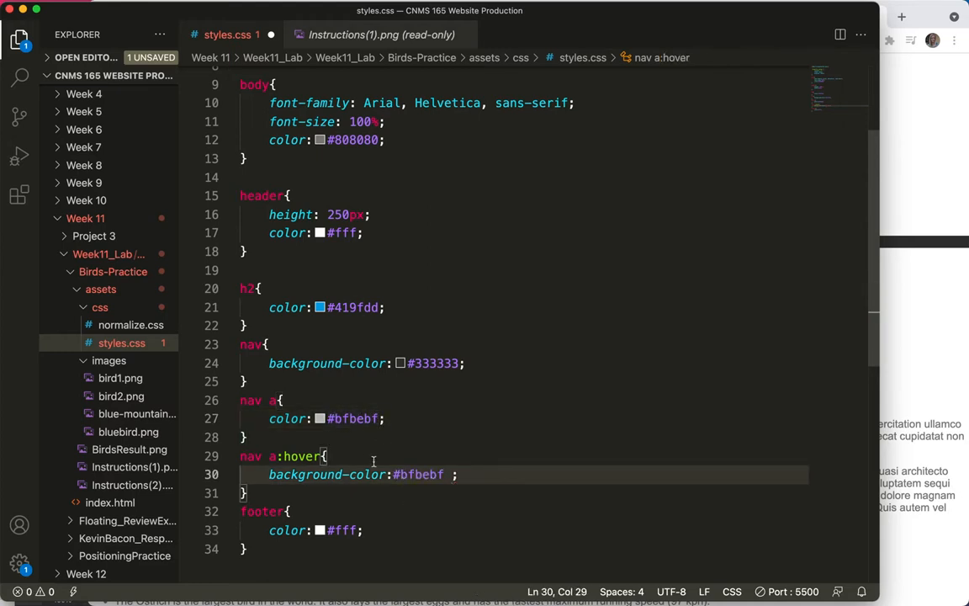
- Give the nav a:hover rule a text color of #333333, replacing black
{"action": "key", "text": "Enter"}
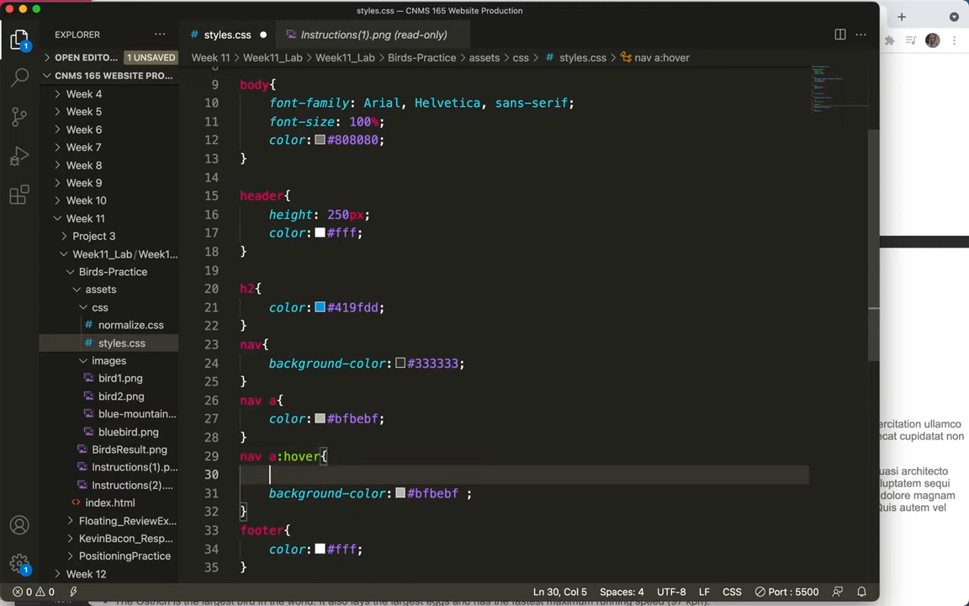
{"action": "type", "text": "color"}
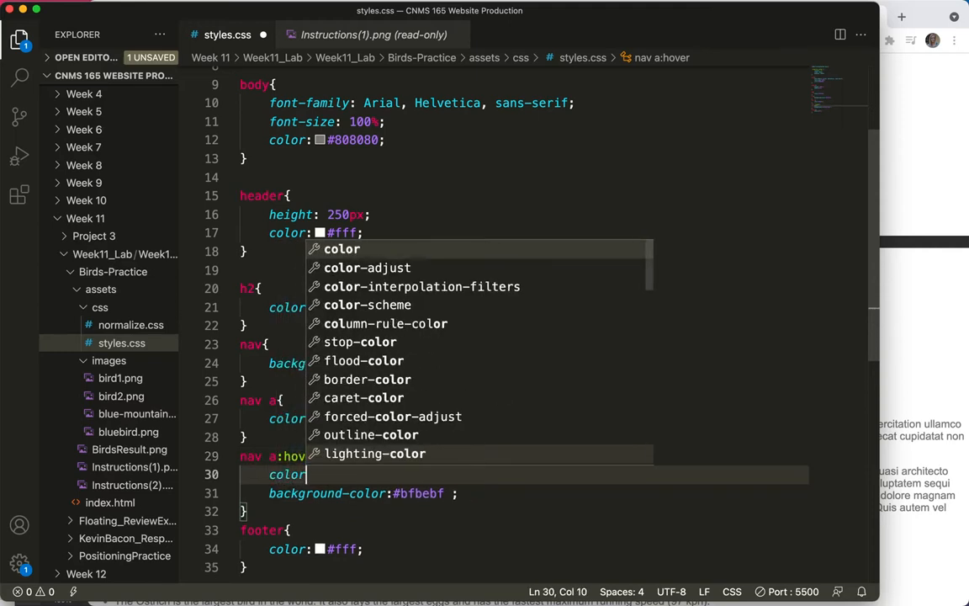
{"action": "type", "text": ":black"}
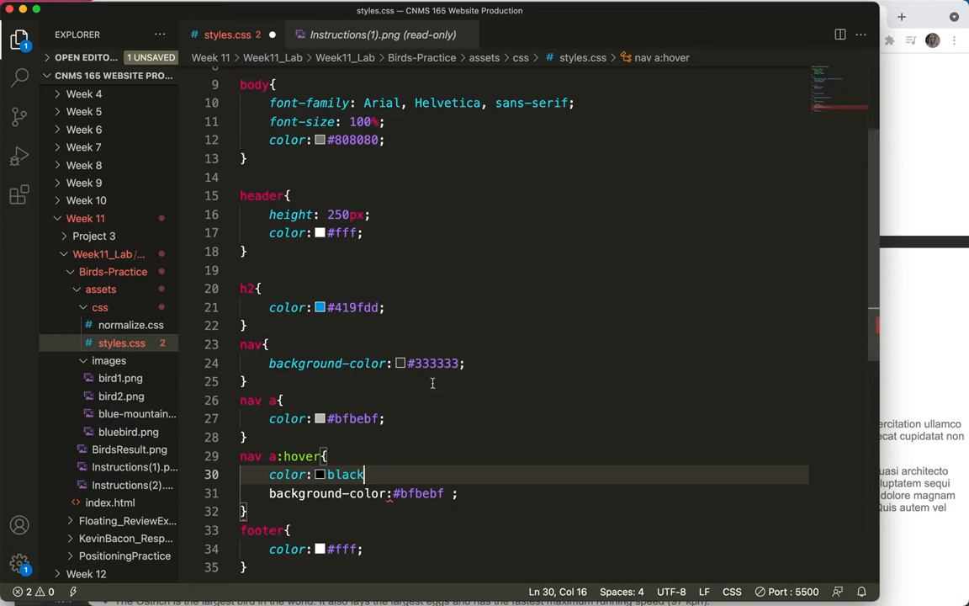
{"action": "double_click", "coordinate": [434, 363]}
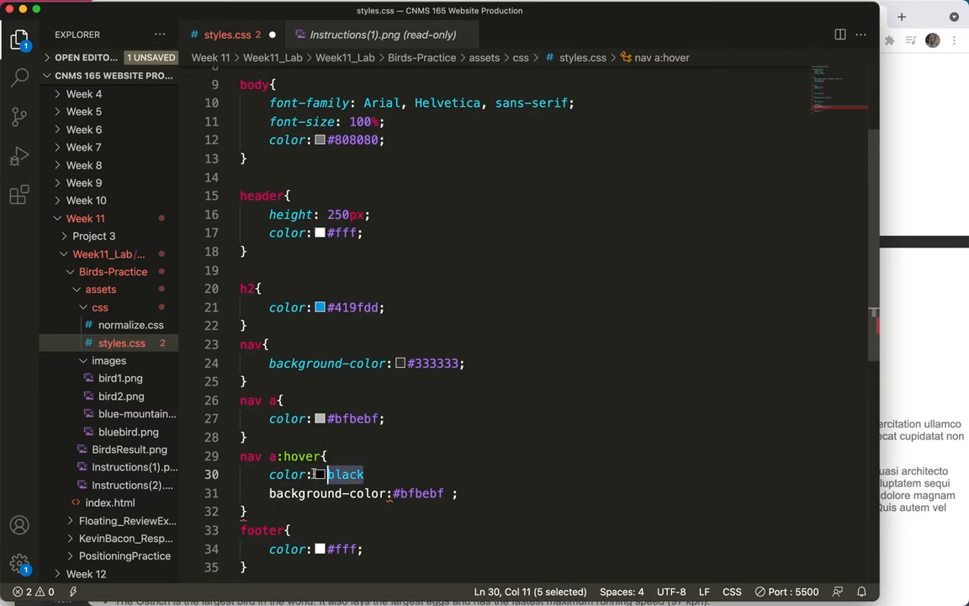
{"action": "type", "text": "#333333"}
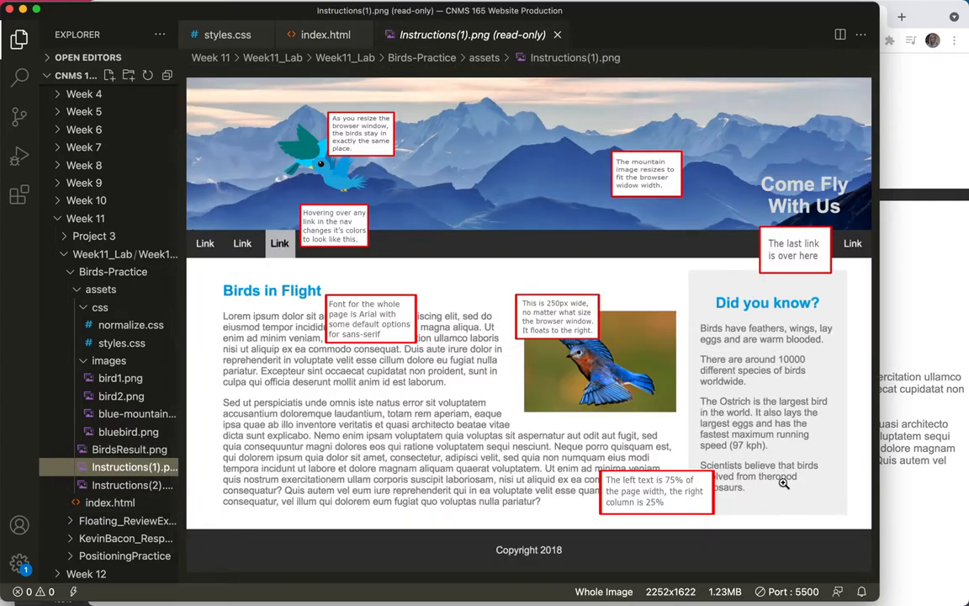
{"action": "mouse_move", "coordinate": [281, 254]}
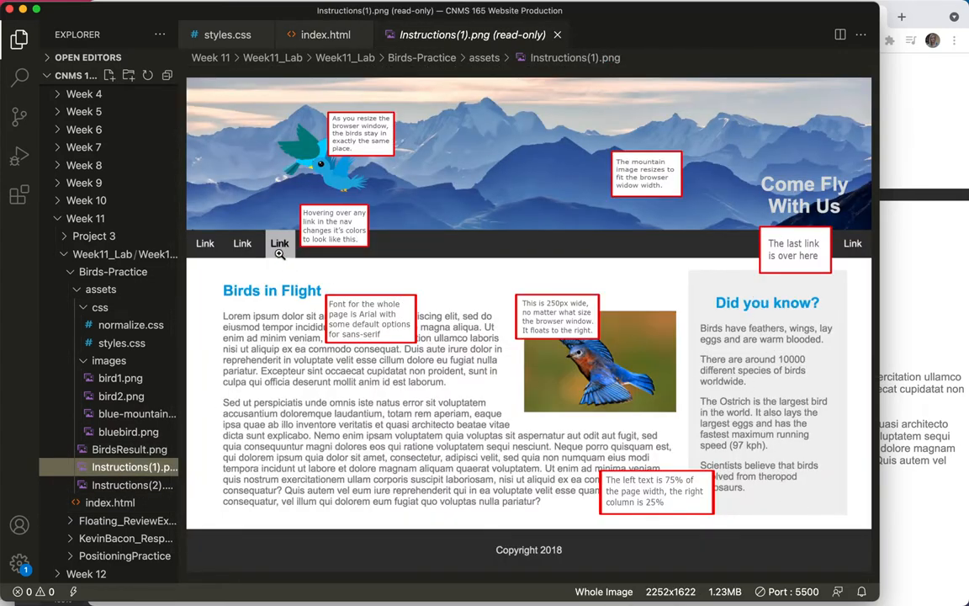
{"action": "mouse_move", "coordinate": [708, 286]}
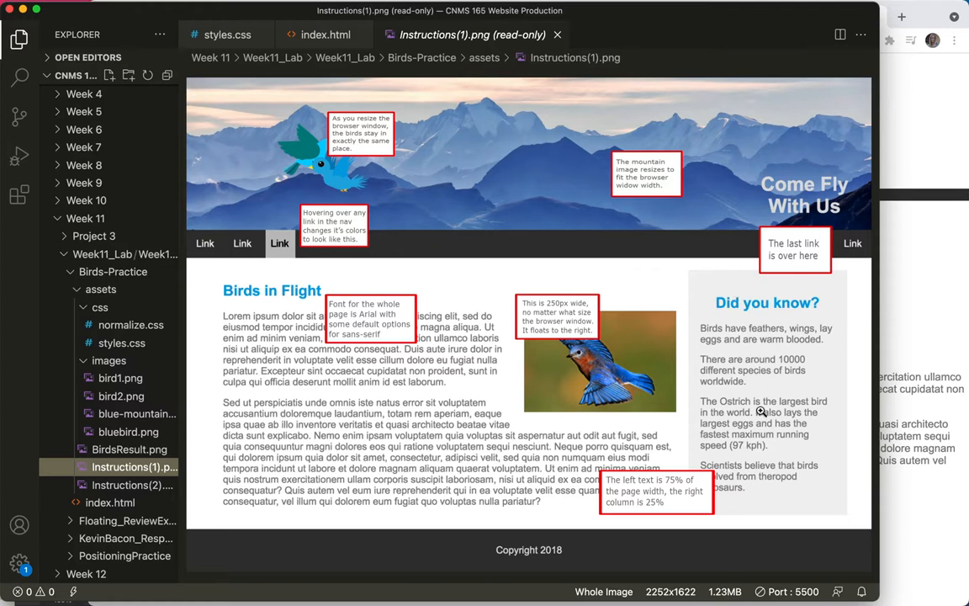
{"action": "mouse_move", "coordinate": [774, 405]}
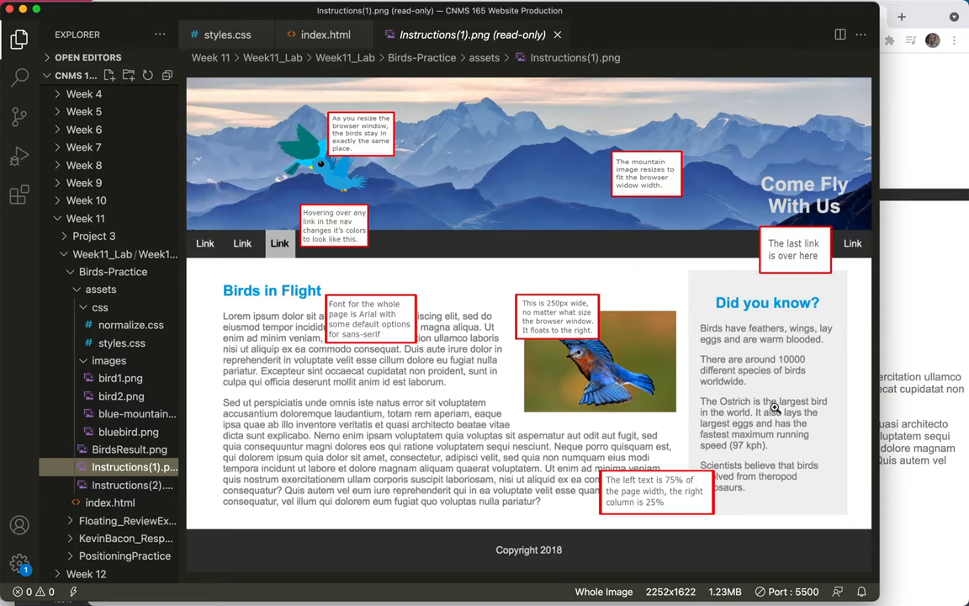
{"action": "mouse_move", "coordinate": [744, 340]}
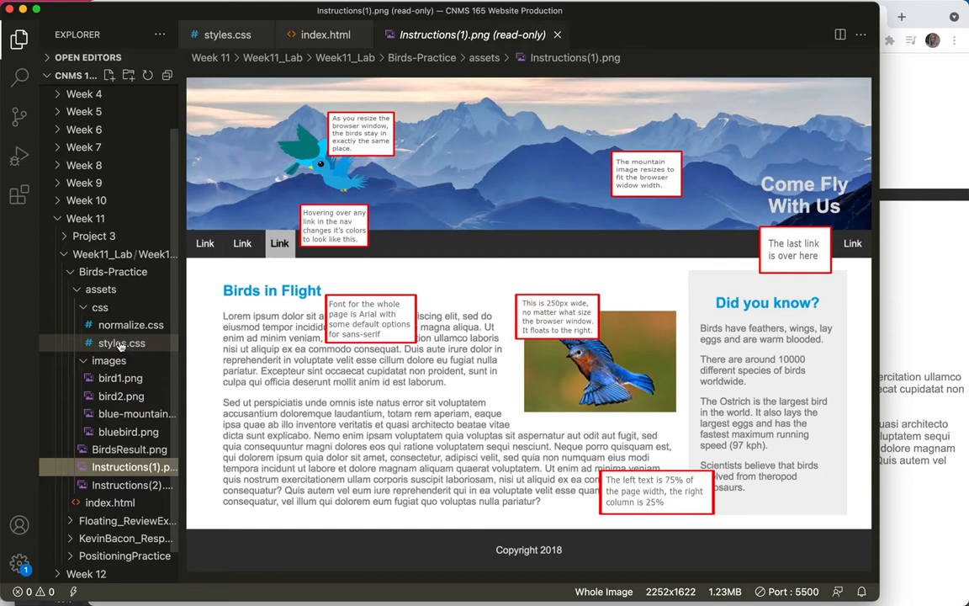
{"action": "left_click", "coordinate": [860, 17]}
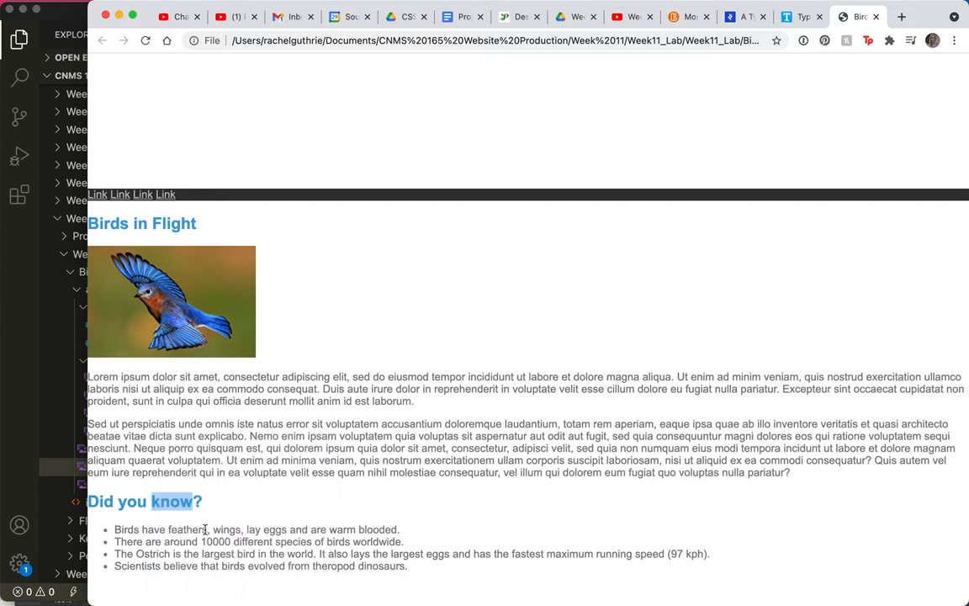
- Inspect the 'Did you know?' heading in Chrome's developer tools
{"action": "right_click", "coordinate": [171, 501]}
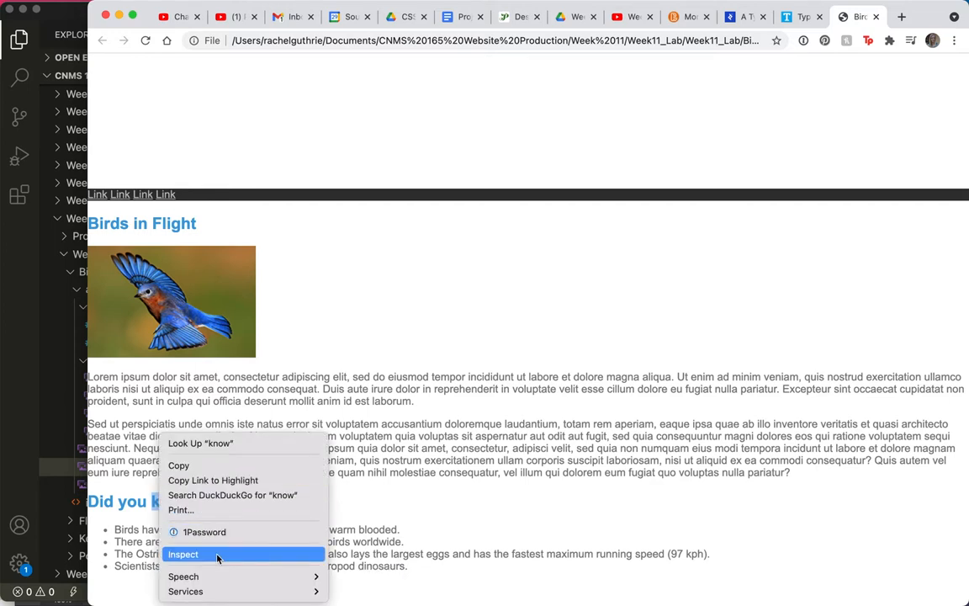
{"action": "left_click", "coordinate": [182, 553]}
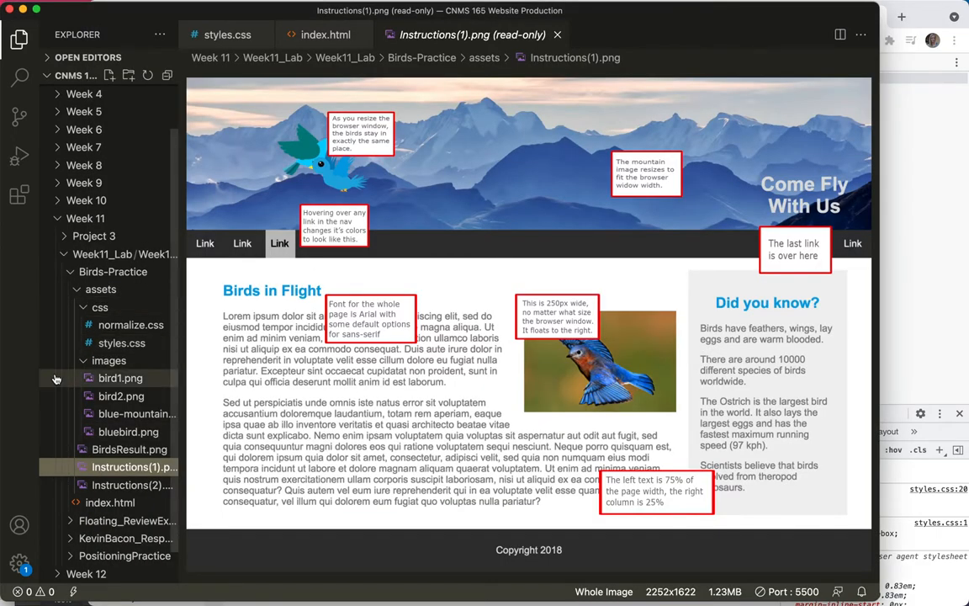
- Add an aside rule with background-color: #bfbebf below nav a:hover
{"action": "left_click", "coordinate": [226, 34]}
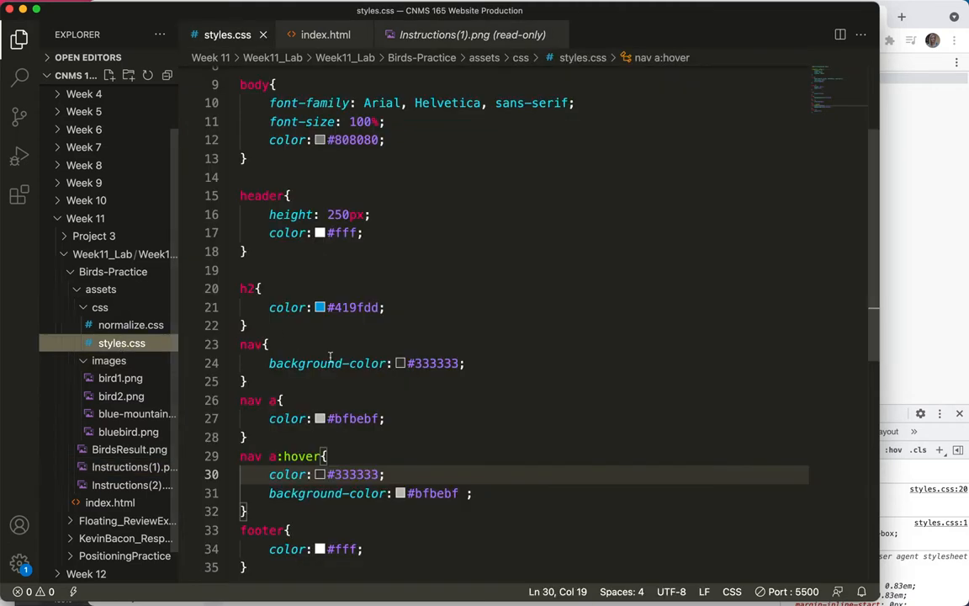
{"action": "scroll", "scroll_direction": "down", "scroll_amount": 3}
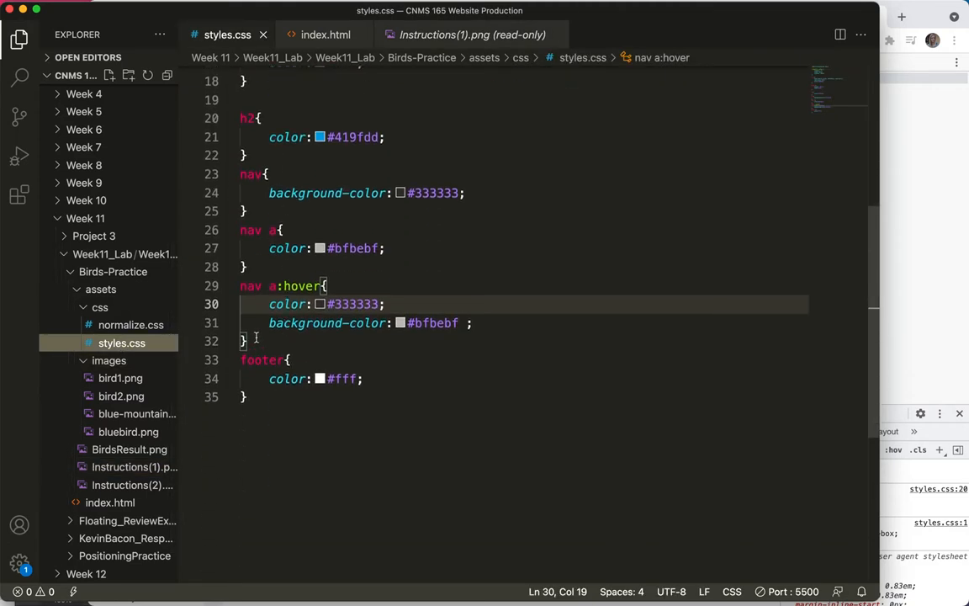
{"action": "key", "text": "Enter"}
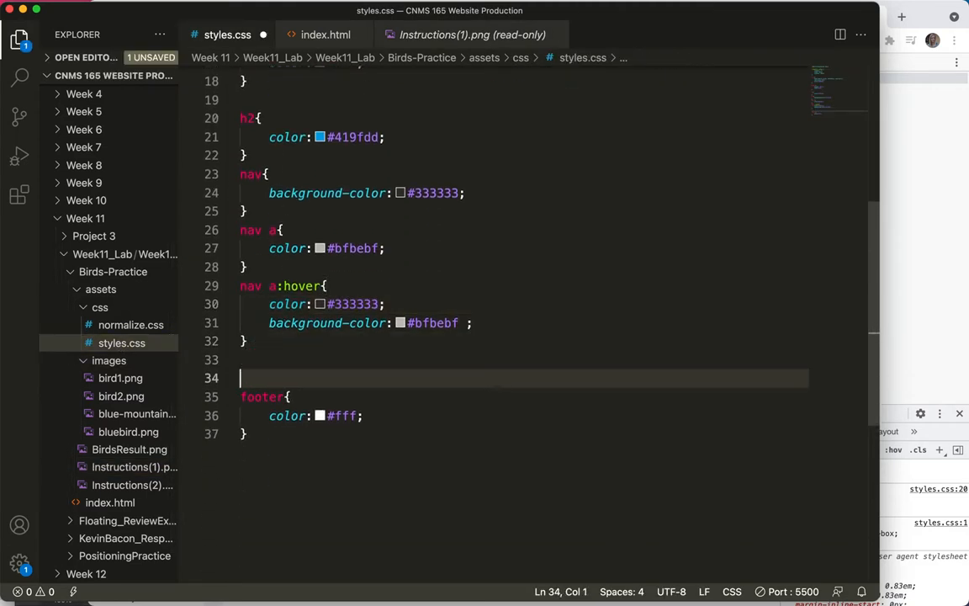
{"action": "type", "text": "aside{"}
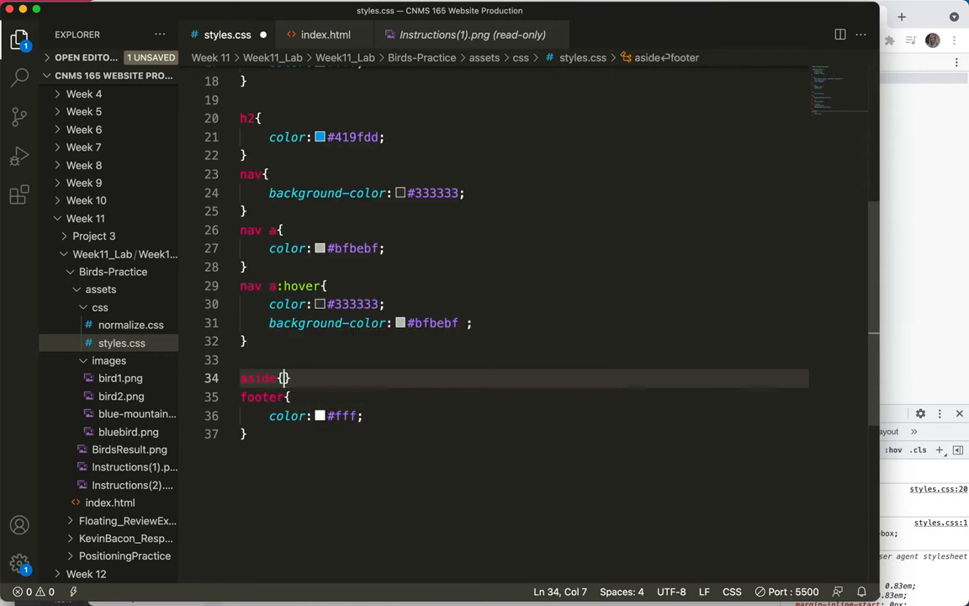
{"action": "type", "text": "background-color: ;"}
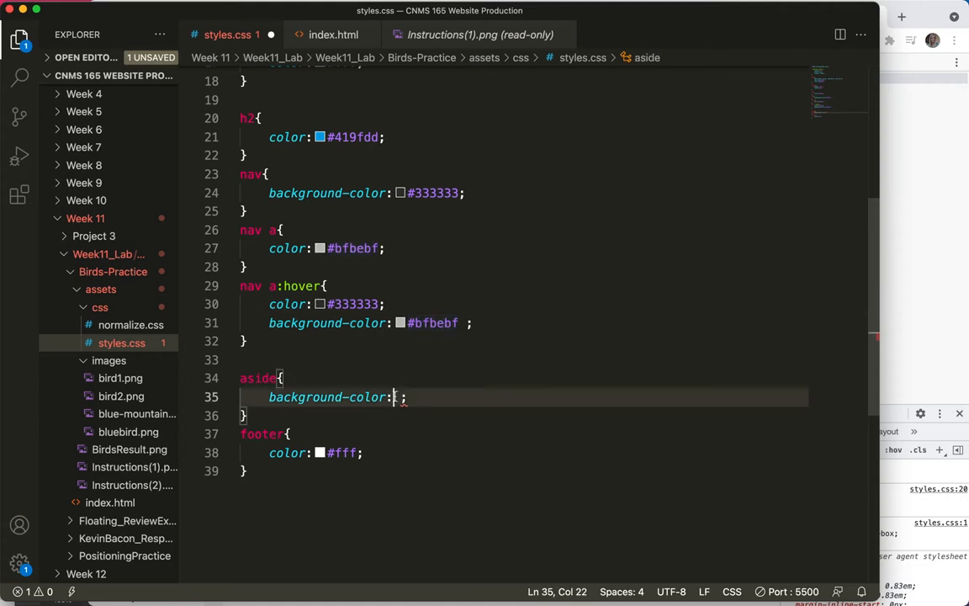
{"action": "type", "text": "#bfbebf"}
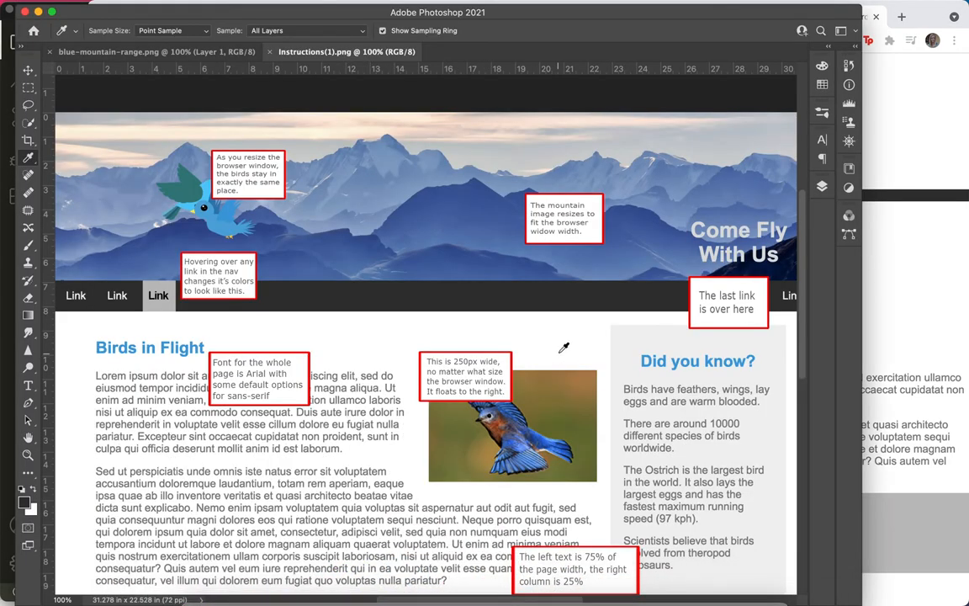
{"action": "mouse_move", "coordinate": [660, 333]}
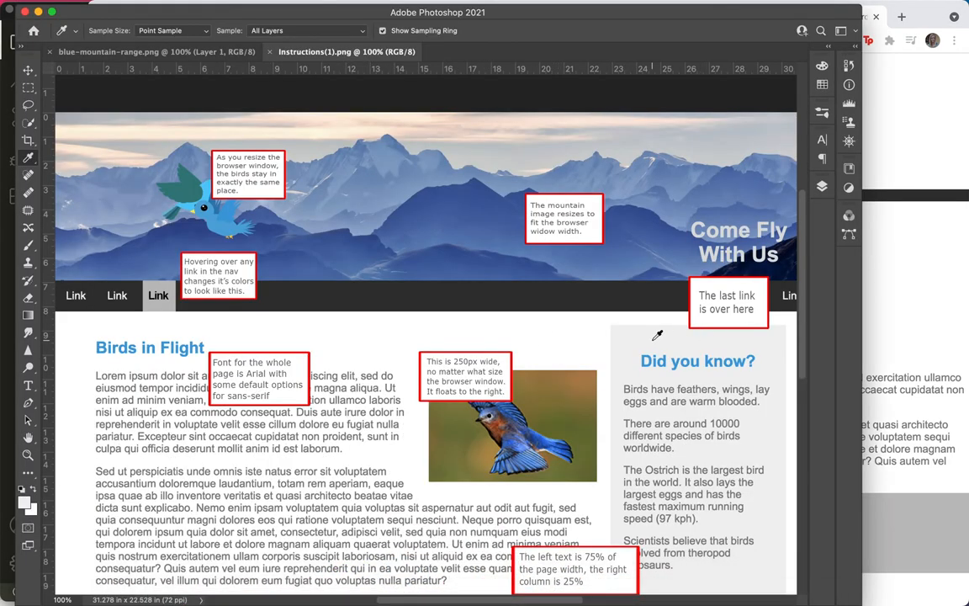
- Sample the light gray background of the mockup's 'Did you know?' sidebar
{"action": "left_click", "coordinate": [21, 498]}
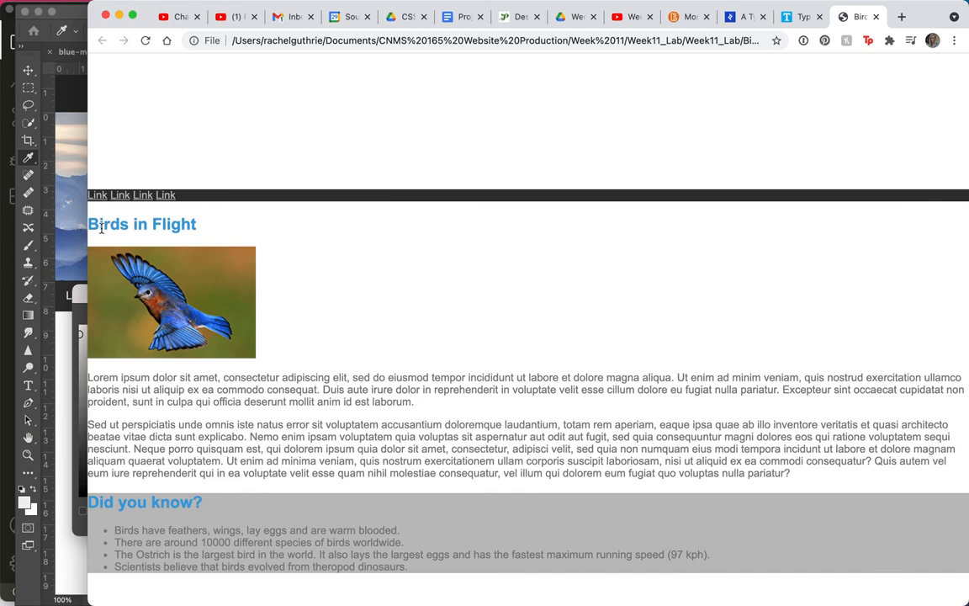
{"action": "mouse_move", "coordinate": [71, 153]}
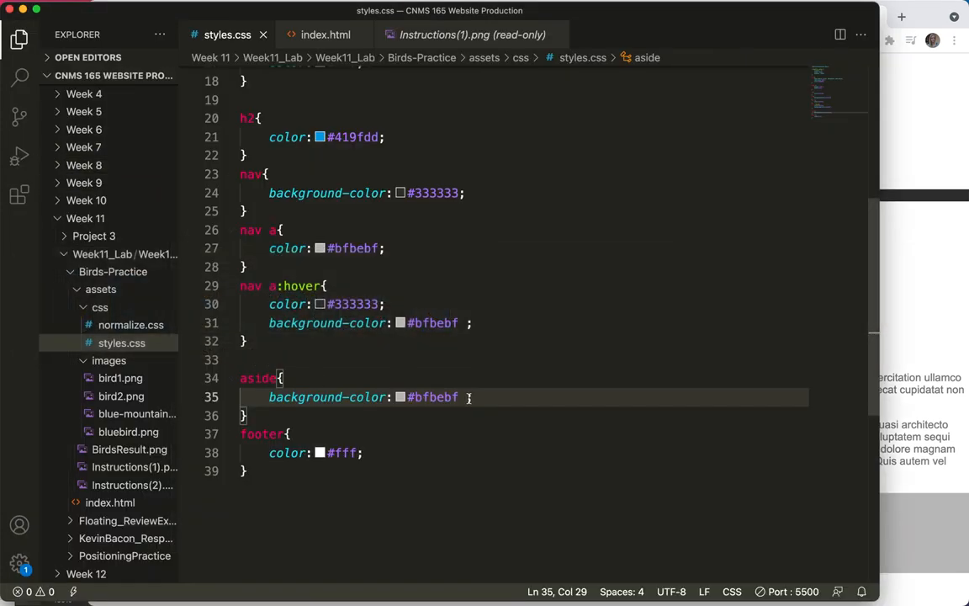
- Change the aside rule's background-color to #f1f1f1
{"action": "double_click", "coordinate": [437, 396]}
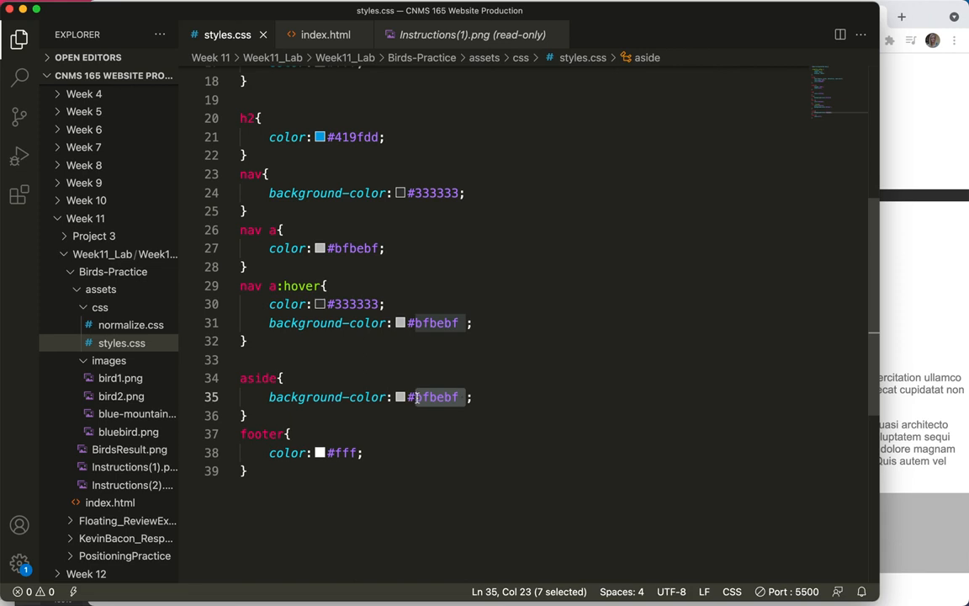
{"action": "type", "text": "#f1f1f1"}
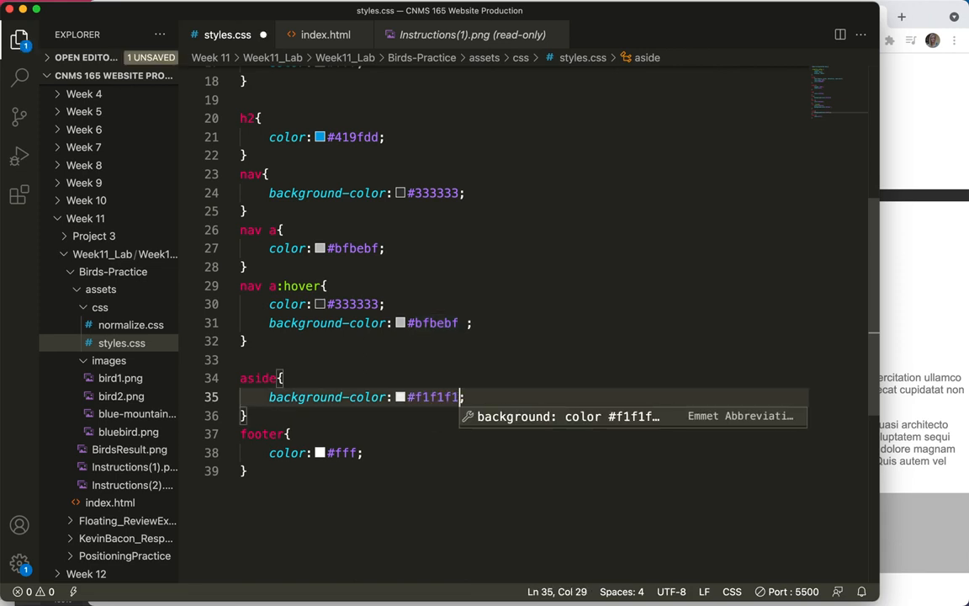